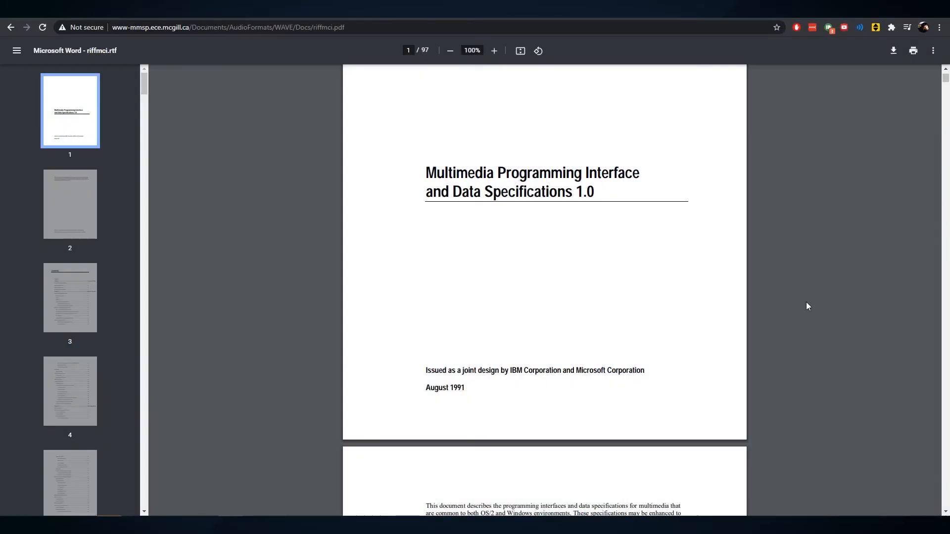
# Scroll riffmci.pdf to page 56, the WAVE section and its Format Chunk field table.
pyautogui.click(69, 390)
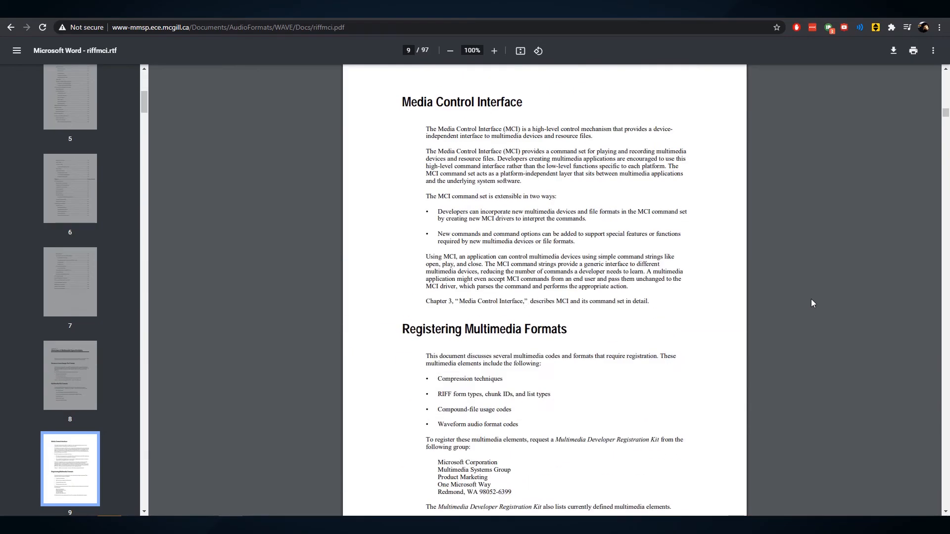
pyautogui.scroll(-3)
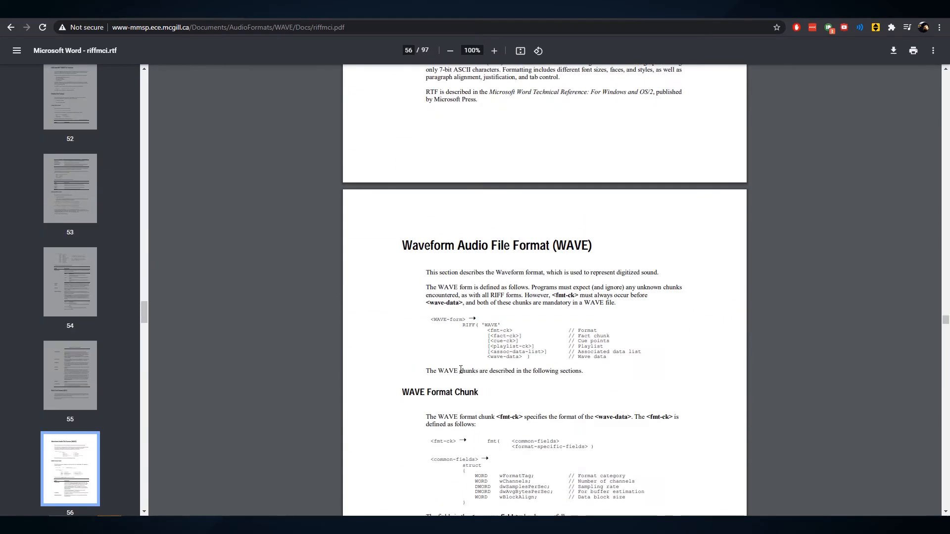
pyautogui.scroll(-3)
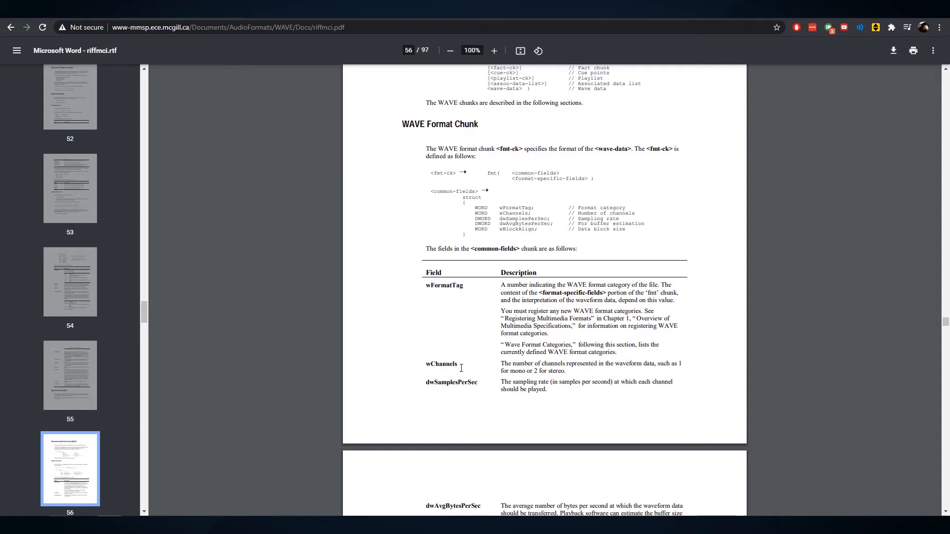
pyautogui.moveTo(460, 368)
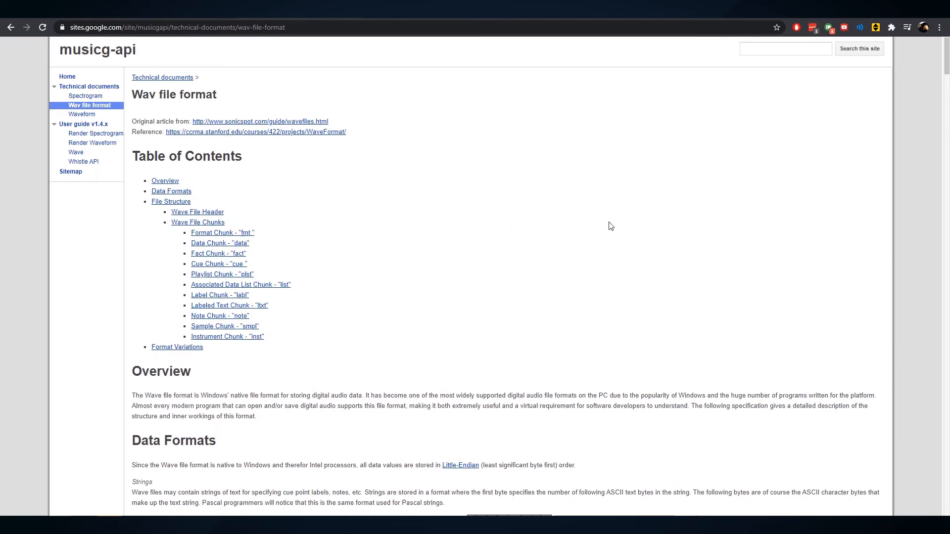
pyautogui.scroll(-3)
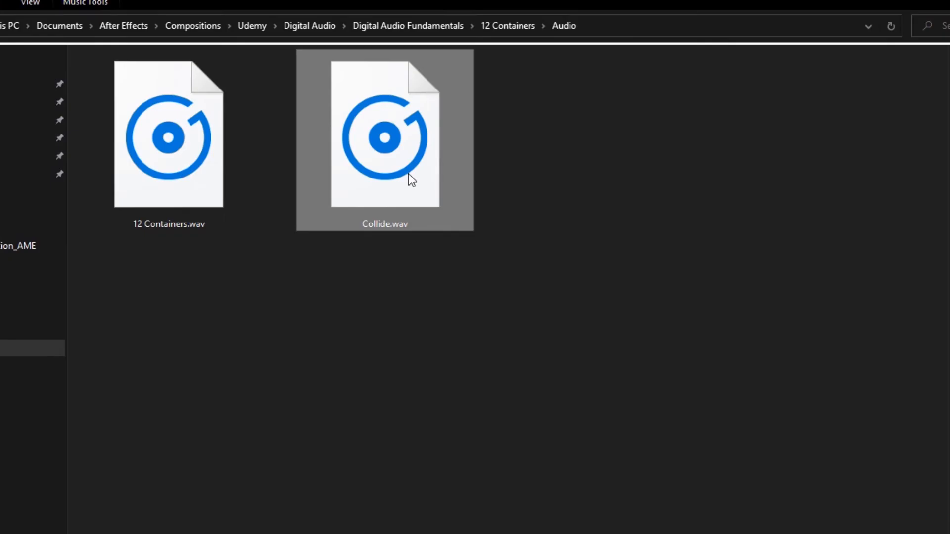
# Open Collide.wav from File Explorer as a raw-byte text tab in Notepad++.
pyautogui.doubleClick(384, 137)
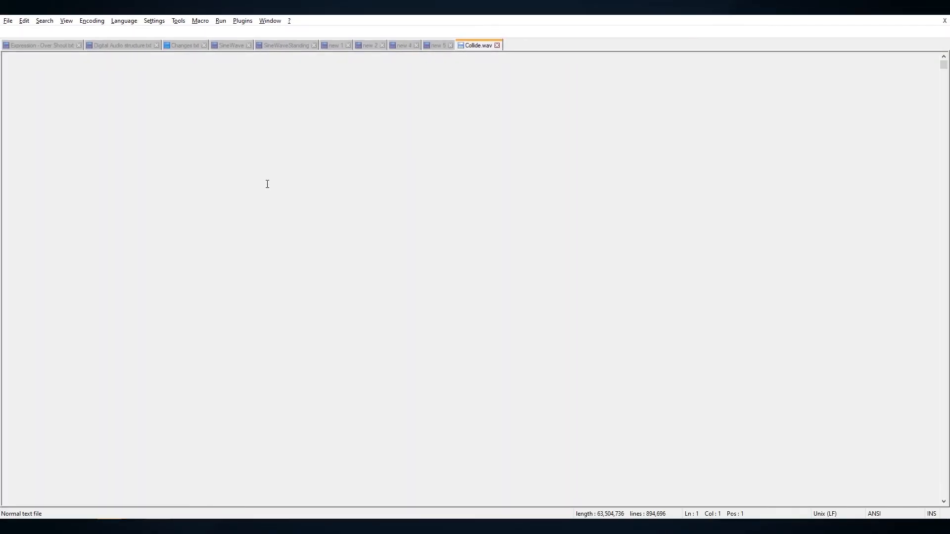